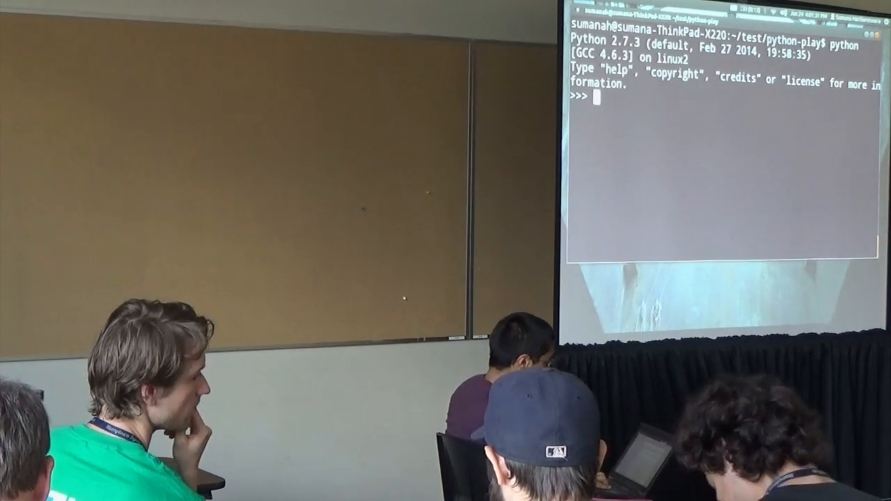
Step: Set a = 2 and define foo() to print "yay", then call foo()
text(a = 2)
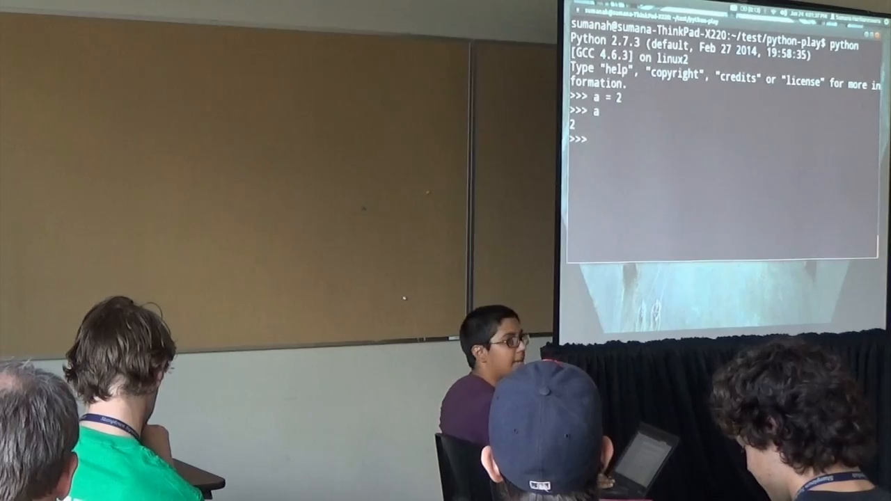
text(def foo)
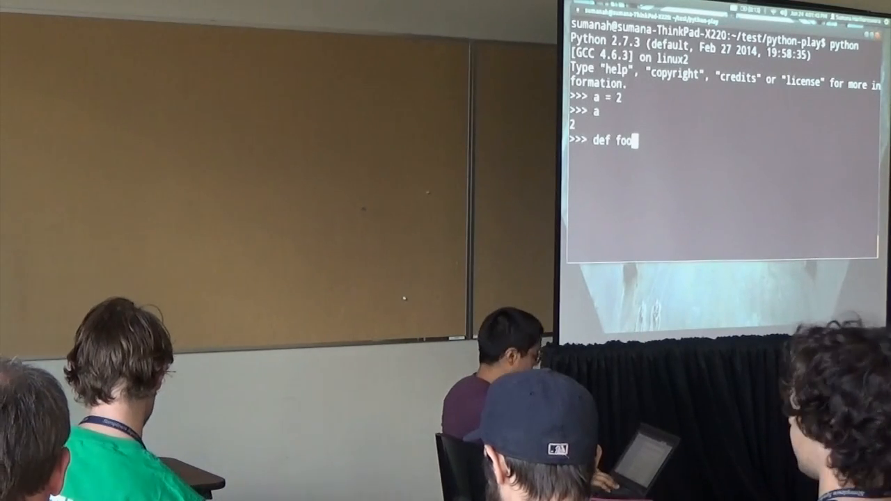
text(():)
text(print("yay"))
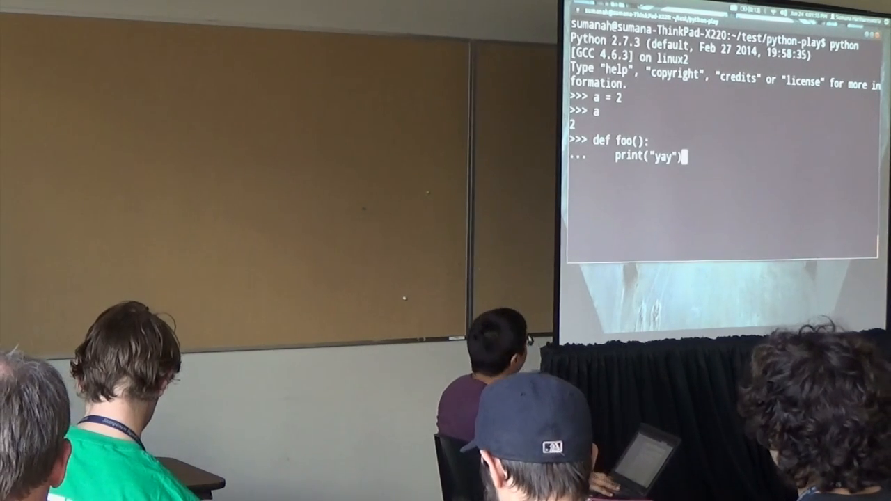
key(enter)
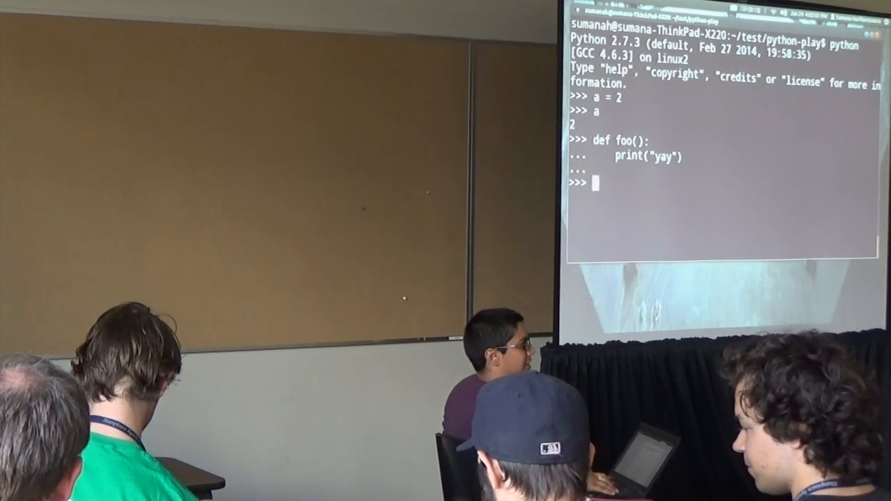
text(foo())
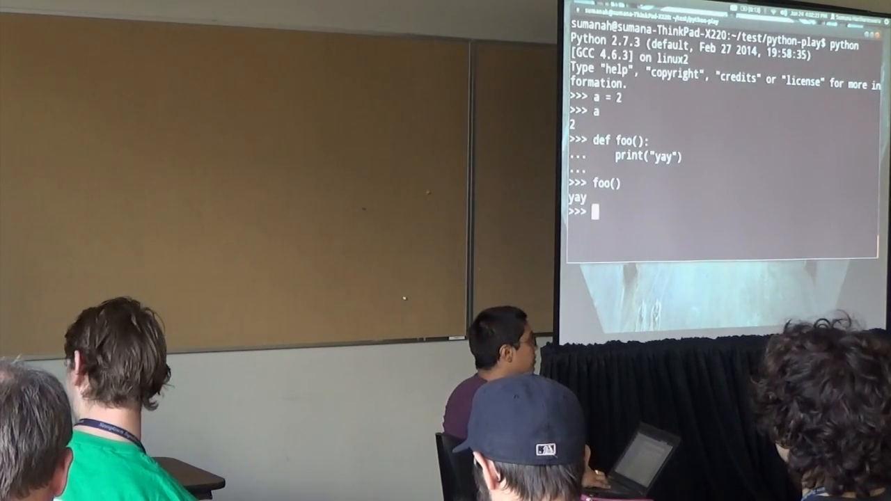
Step: Run help(a) in the interpreter
text(help(a))
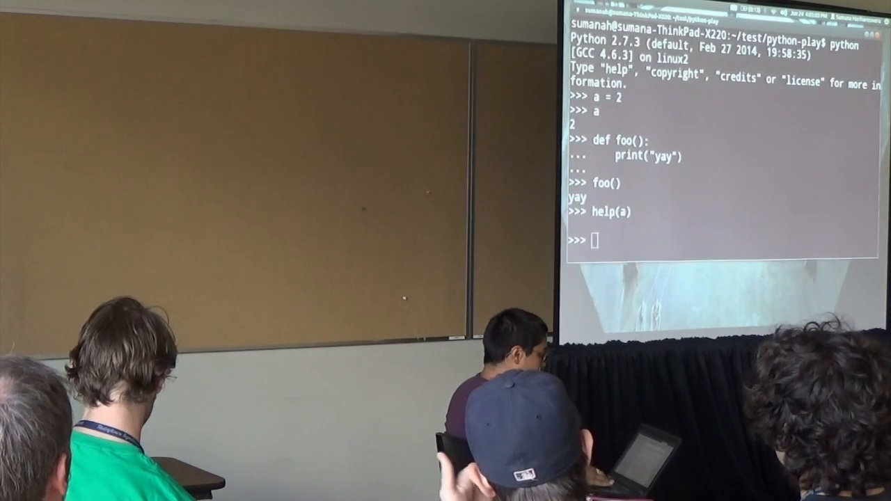
Step: Run help(a) again, then type blah at a new prompt
text(help(a))
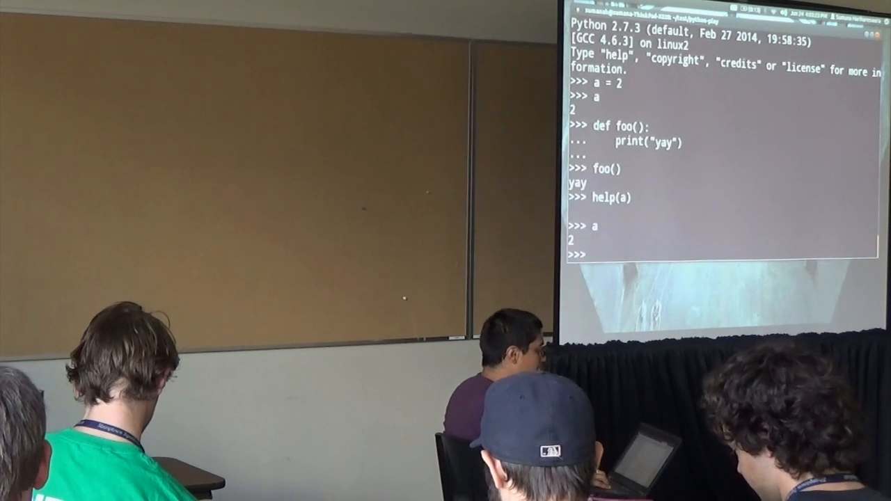
text(blah)
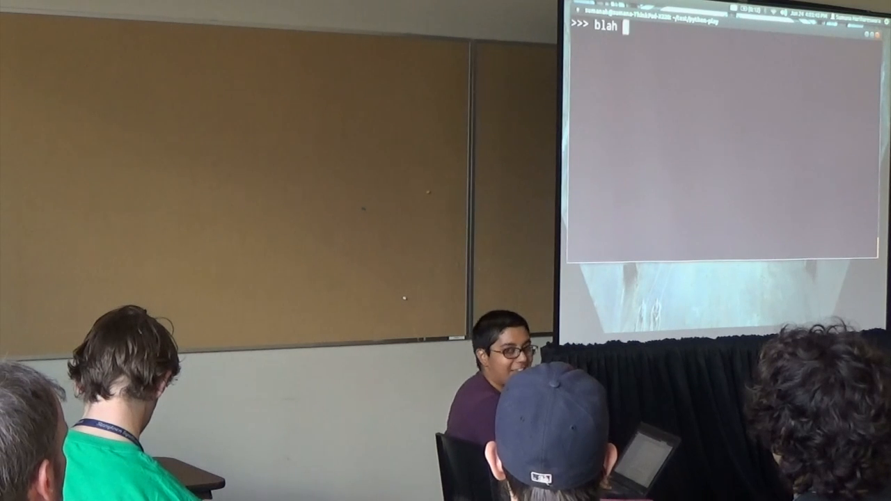
Step: Cancel the blah line with Ctrl+C and type a at the fresh prompt
key(ctrl+c)
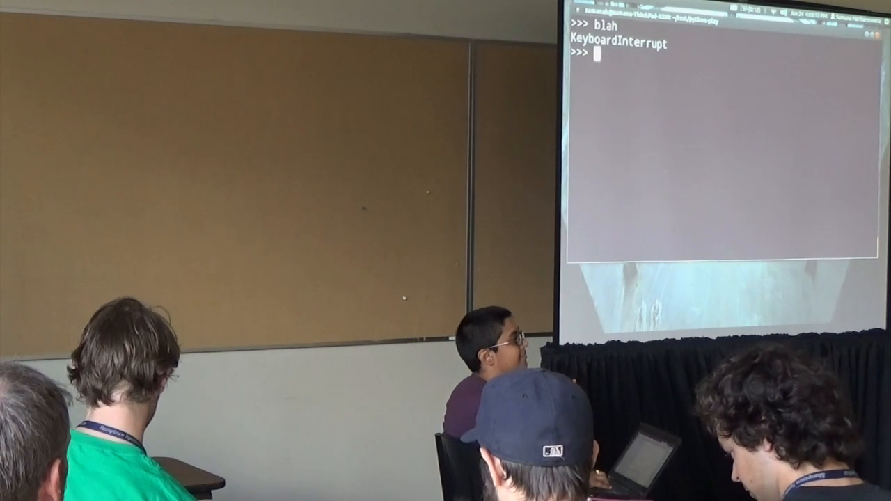
text(a)
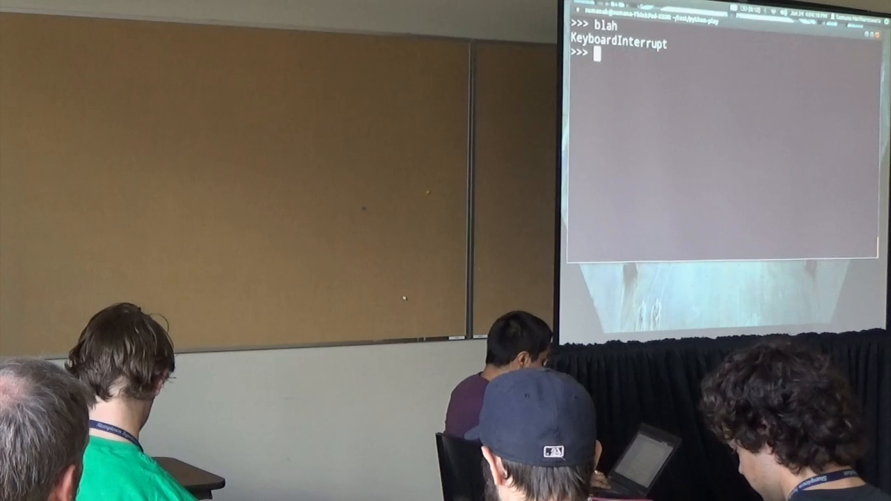
key(ctrl+r)
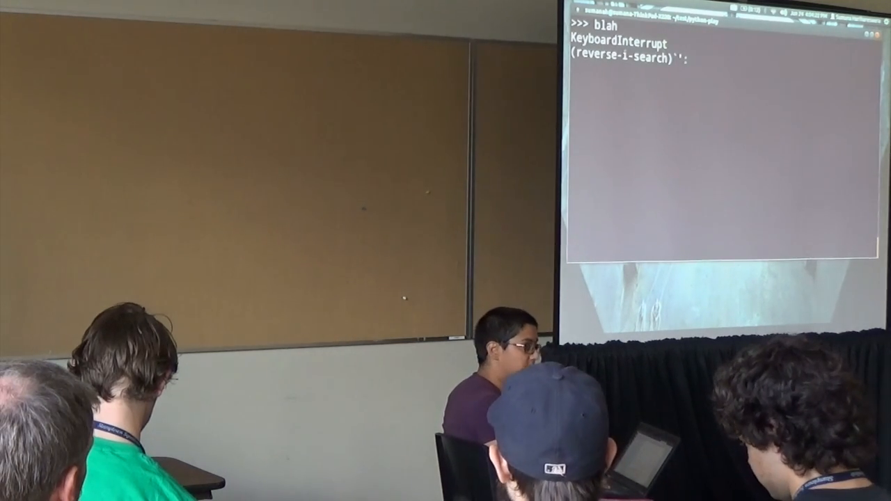
text(a)
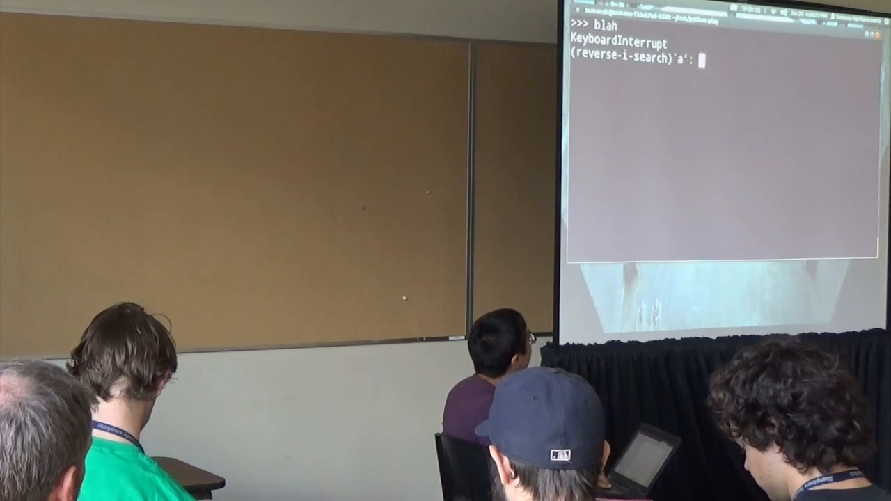
text(a = 2)
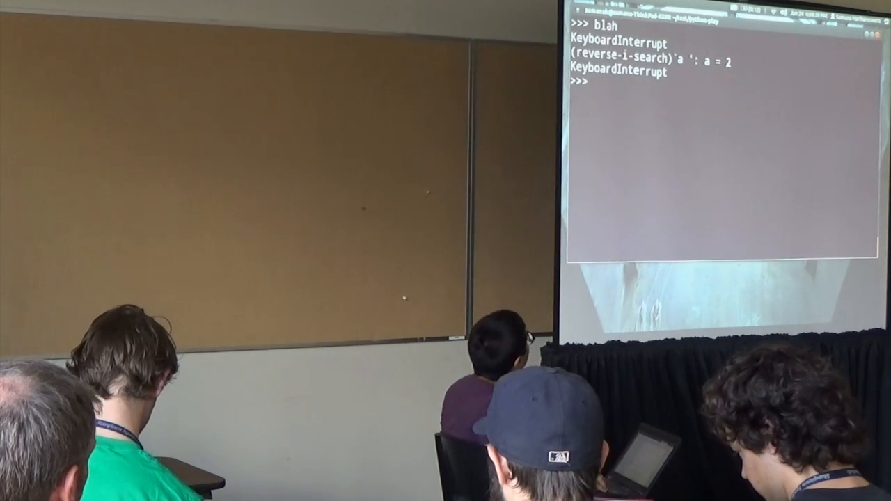
key(enter)
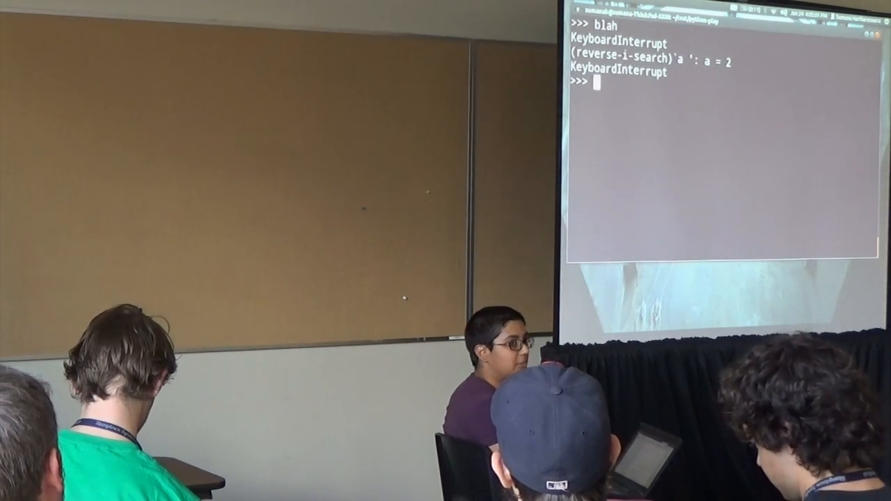
Step: Quit the Python interpreter and start typing 'pip install ip' at the shell
text(quit()
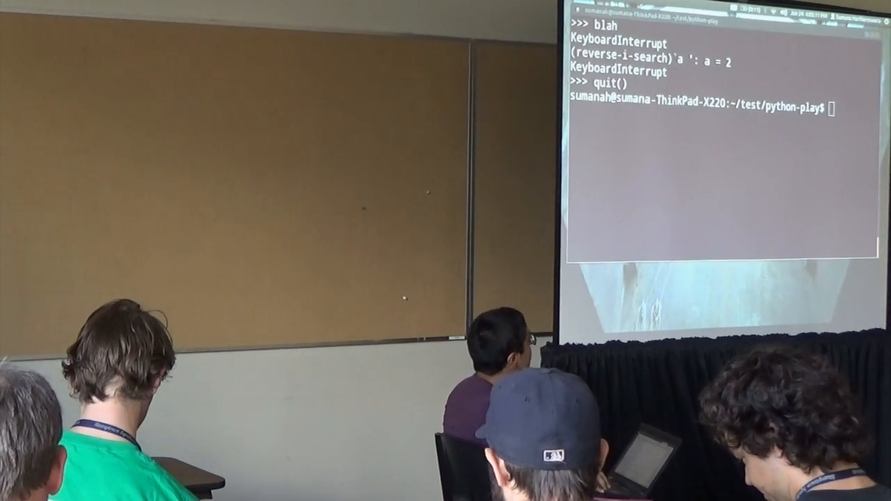
text(pip install ip)
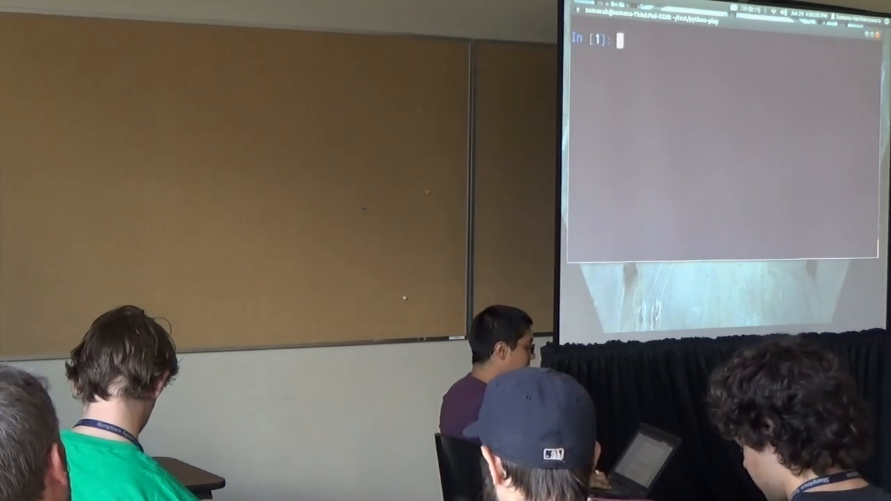
Step: In IPython, enter a = 2, define foo() printing "yay", and call foo
text(a = 2)
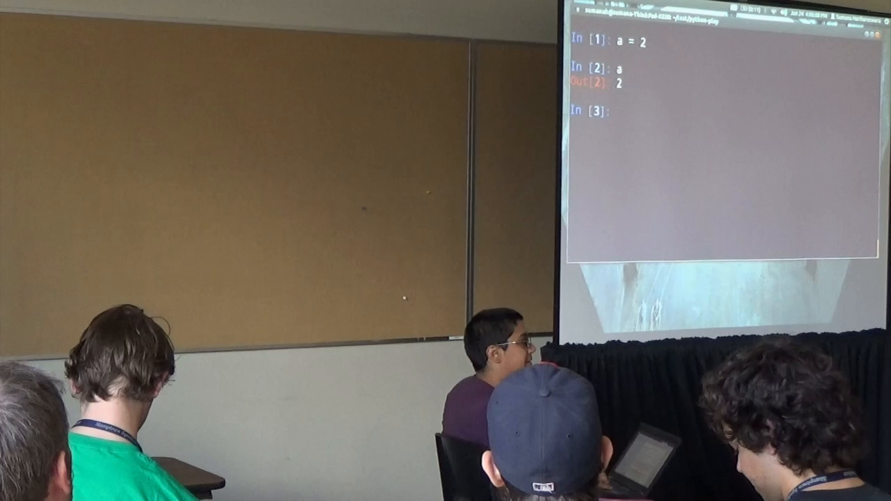
text(def)
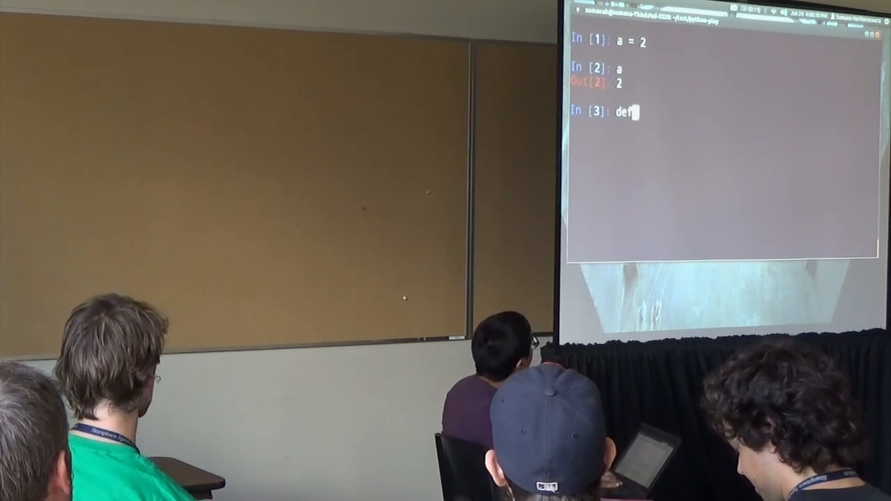
text(foo():)
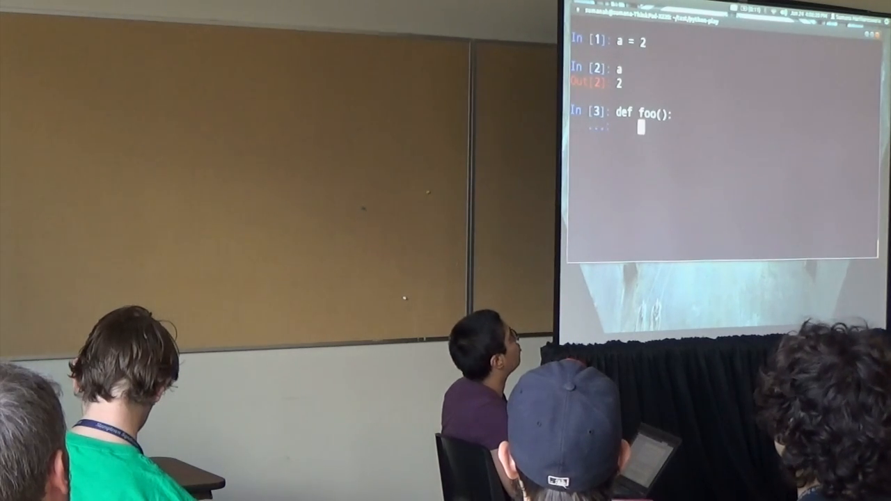
text(print()
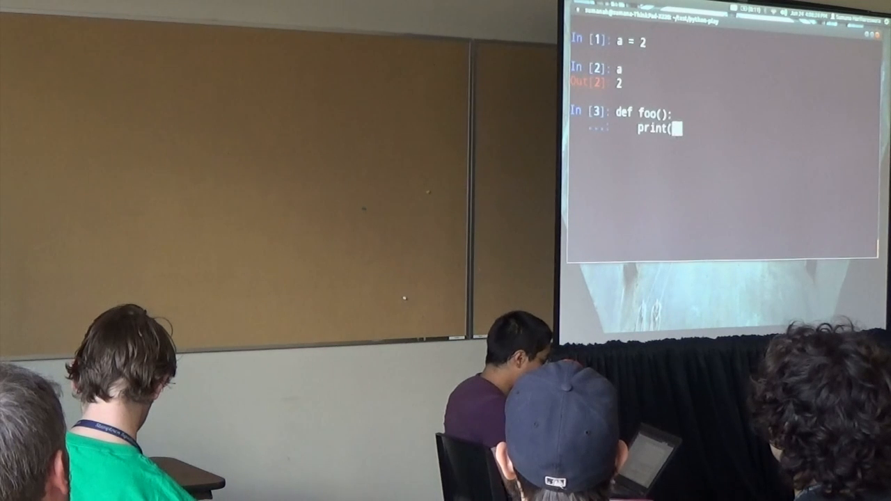
text("yay")
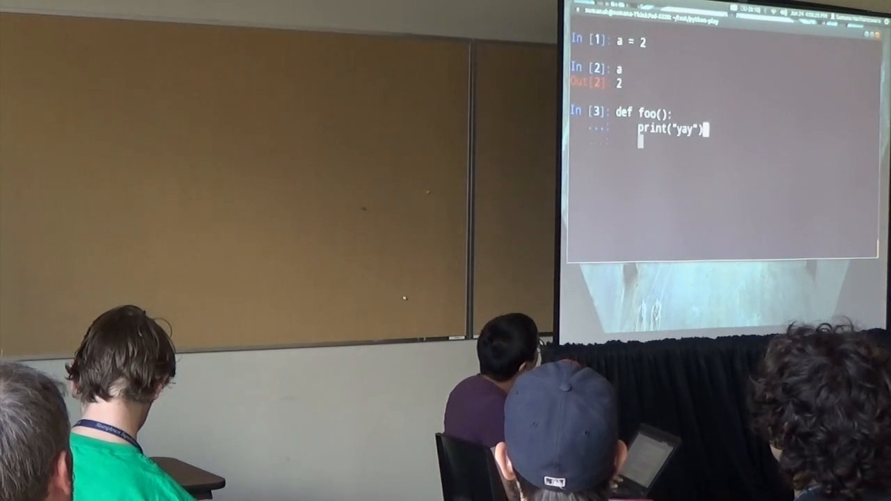
text(foo)
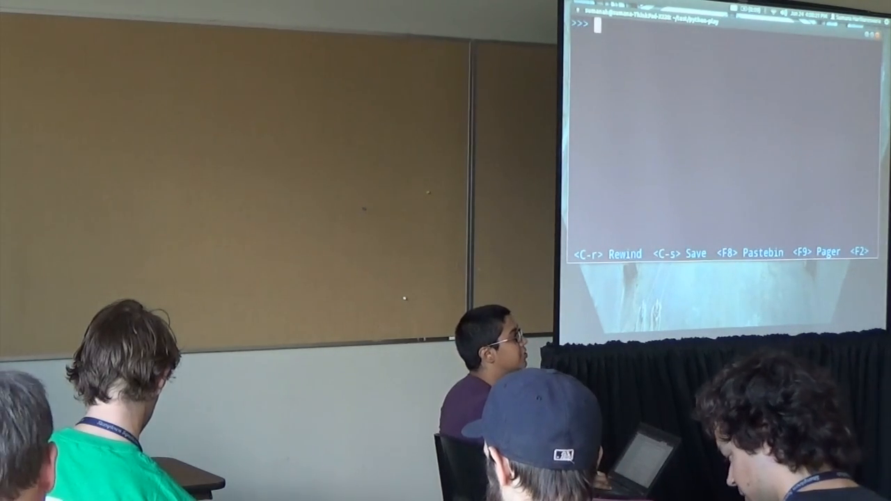
Step: Assign a = "wiki" and type a. to list its string methods
text(a = "wiki")
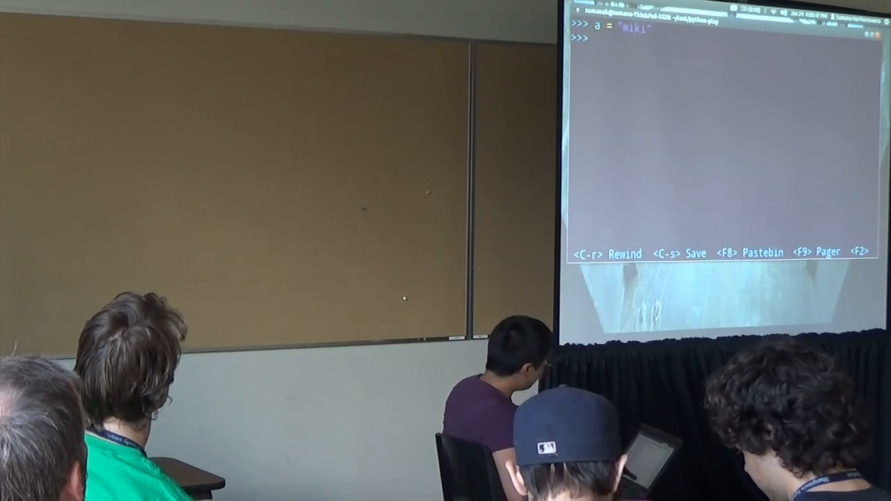
text(a)
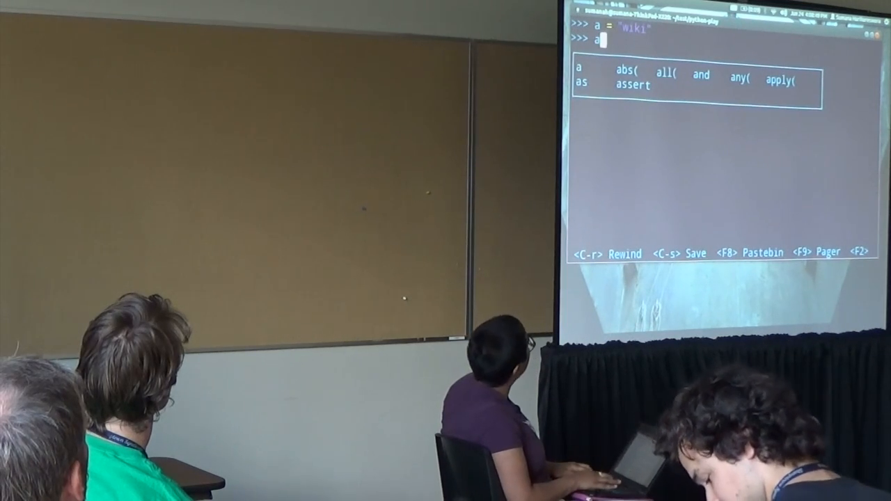
text(.)
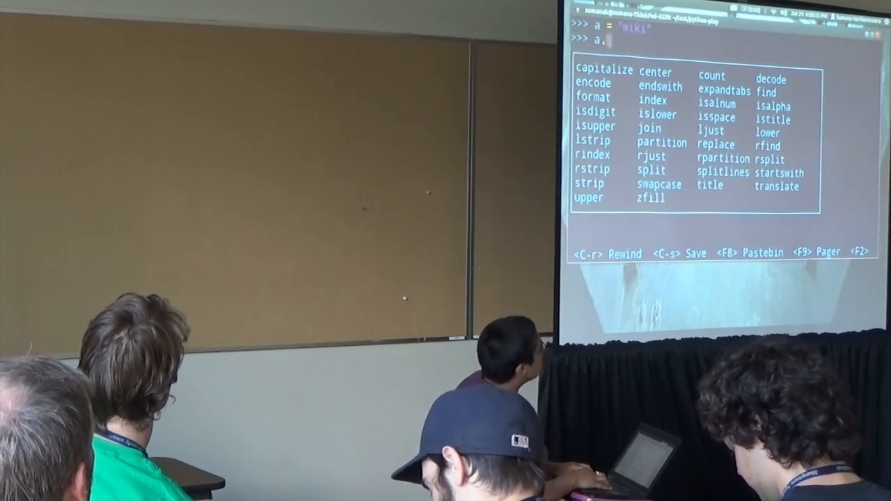
Step: Run a.swapcase() to get 'WIKI', then type i to see completions
text(decode)
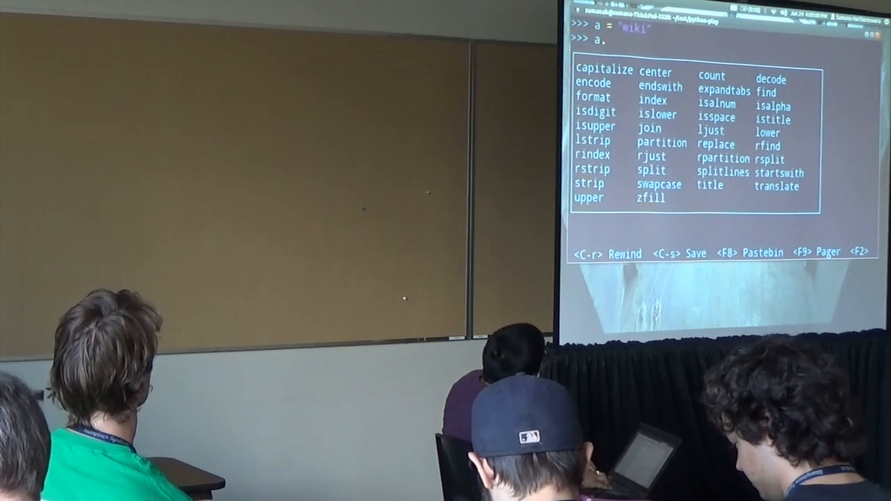
text(swapcase)
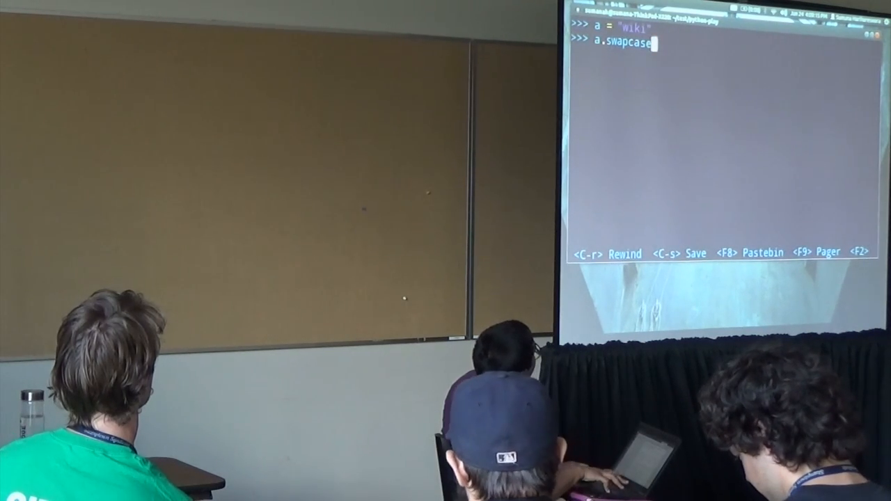
text(()
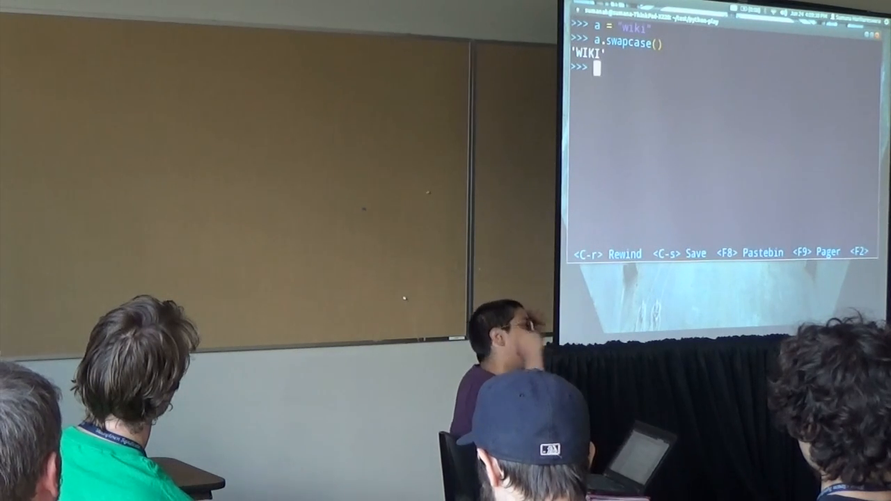
text(i)
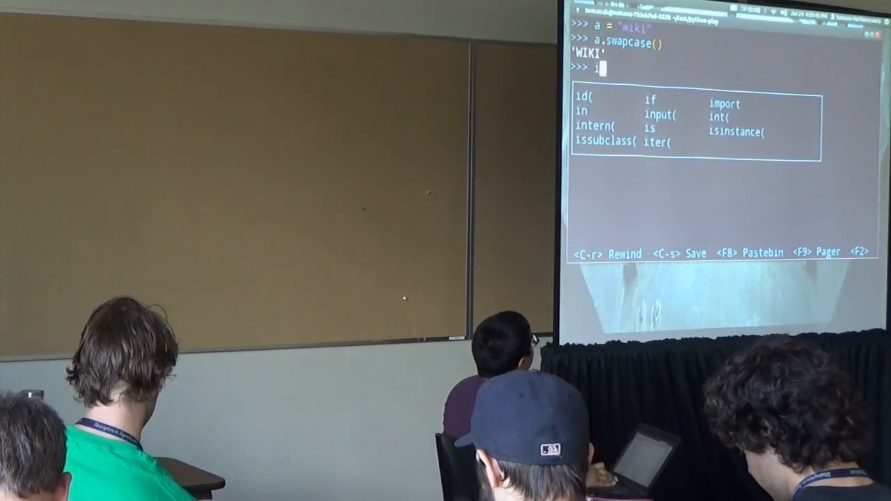
Step: Import bisect using autocomplete, then begin the mwclient import
text(mport)
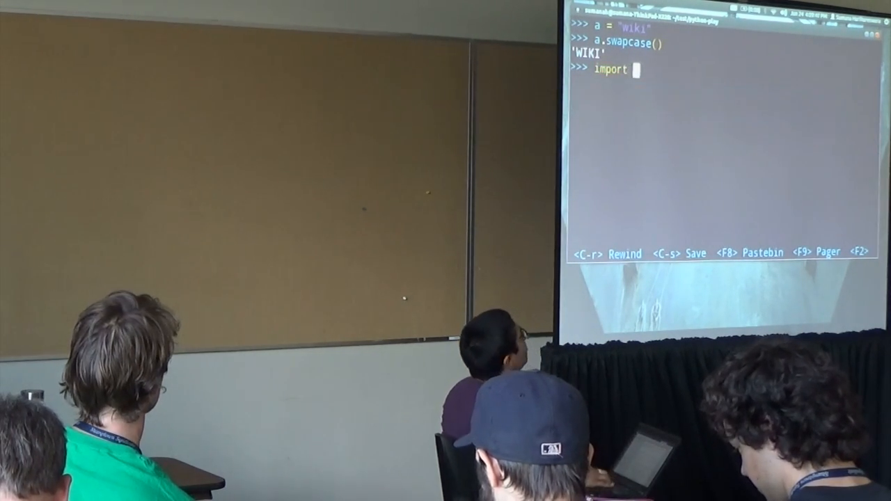
text(b)
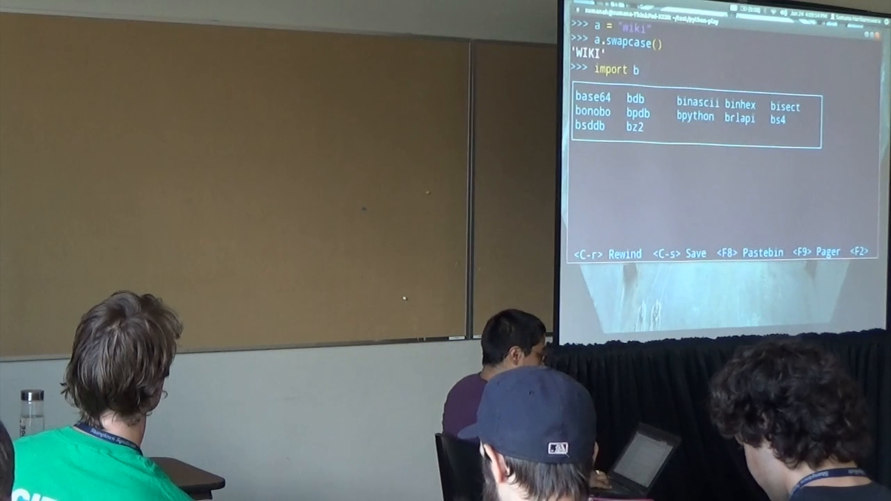
text(inhex)
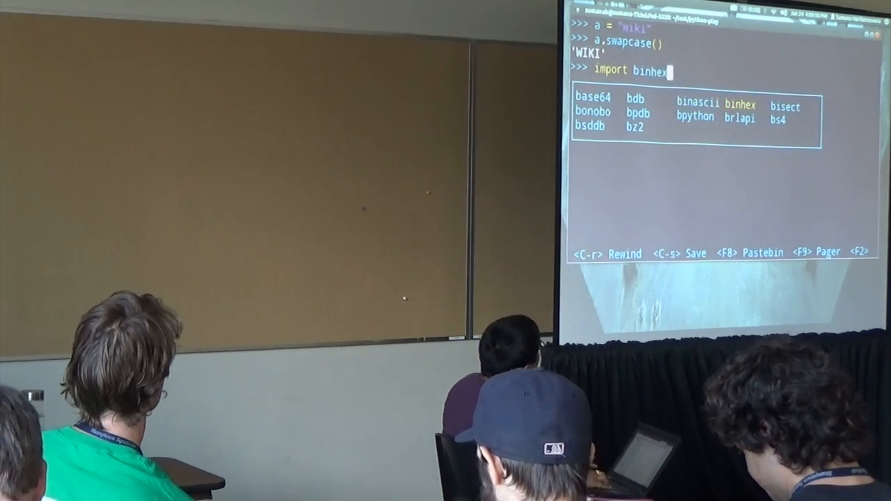
text(bisect)
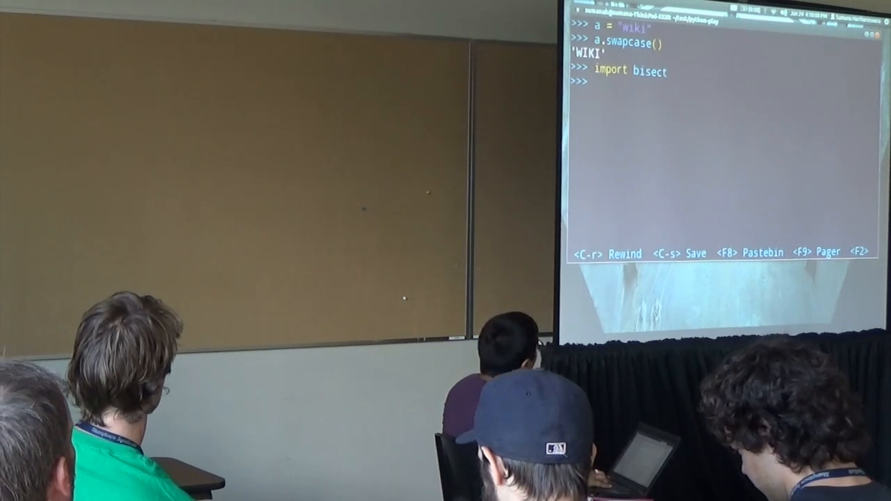
text(import mwclient)
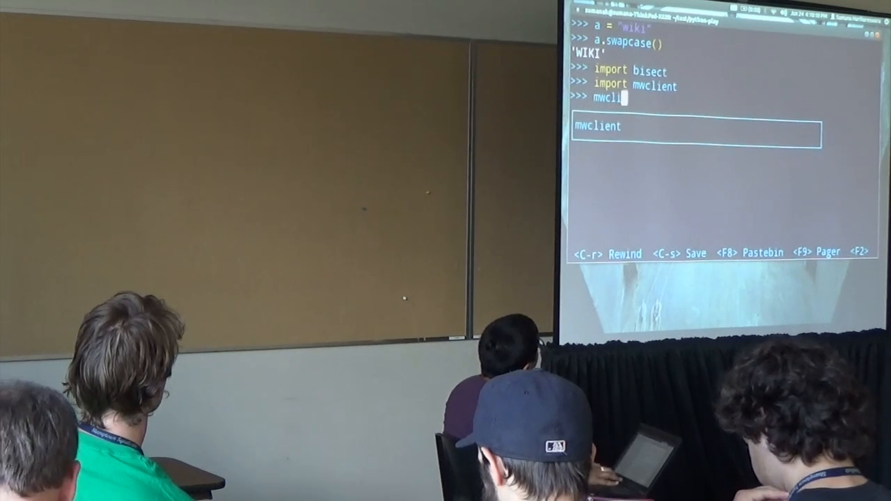
Step: List mwclient's attributes and start a mwclient.Site( call
text(.)
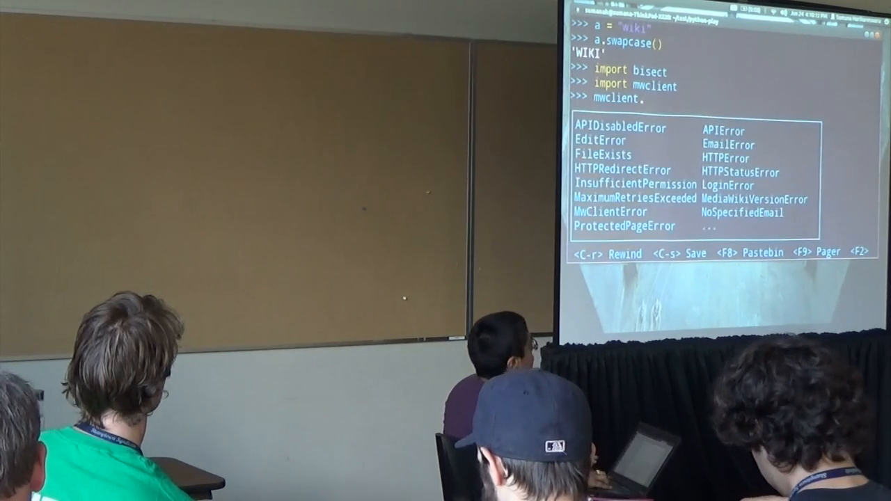
text(Site()
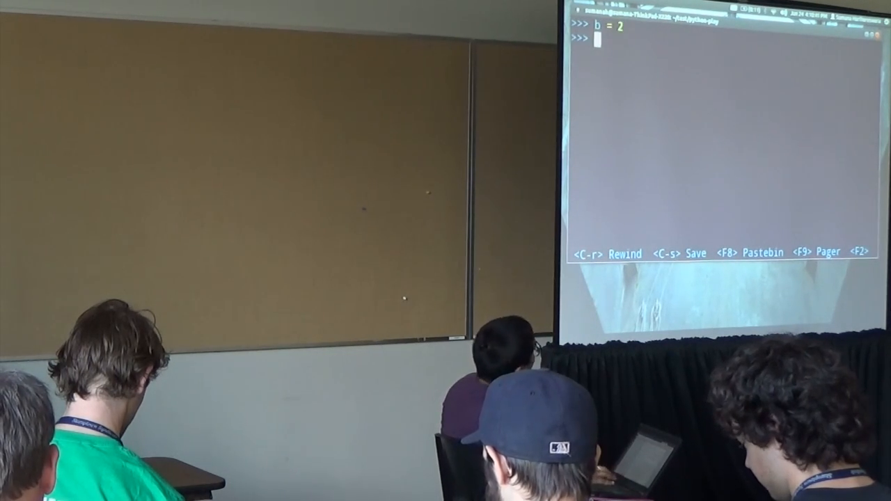
Step: Assign b = "mag" and then inspect b's value at the prompt
text(b = "mag")
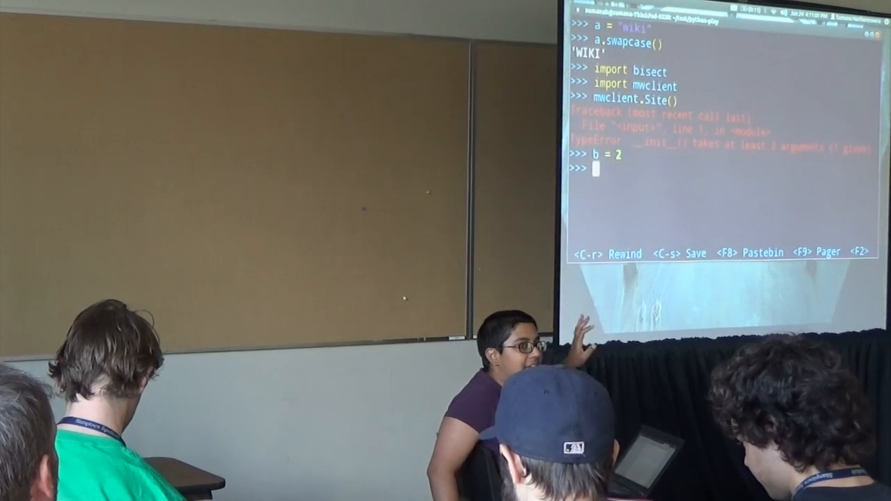
text(b)
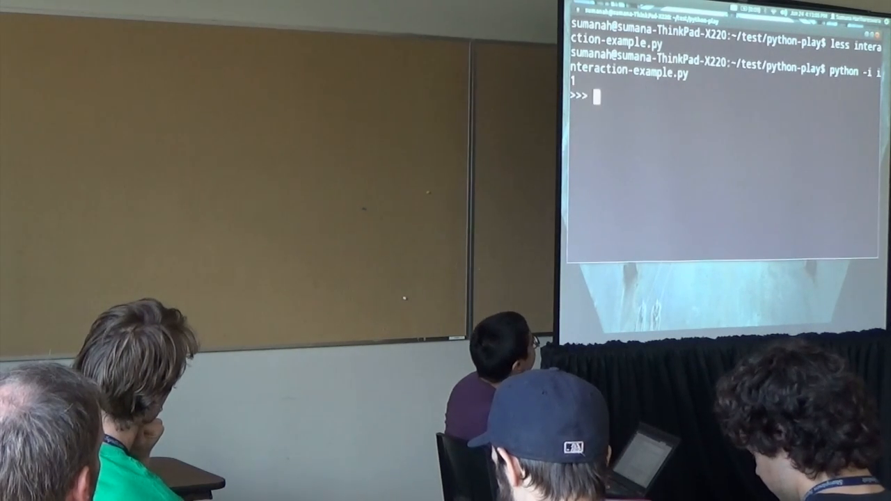
Step: List the session's defined names with dir() and inspect toprint
text(dir())
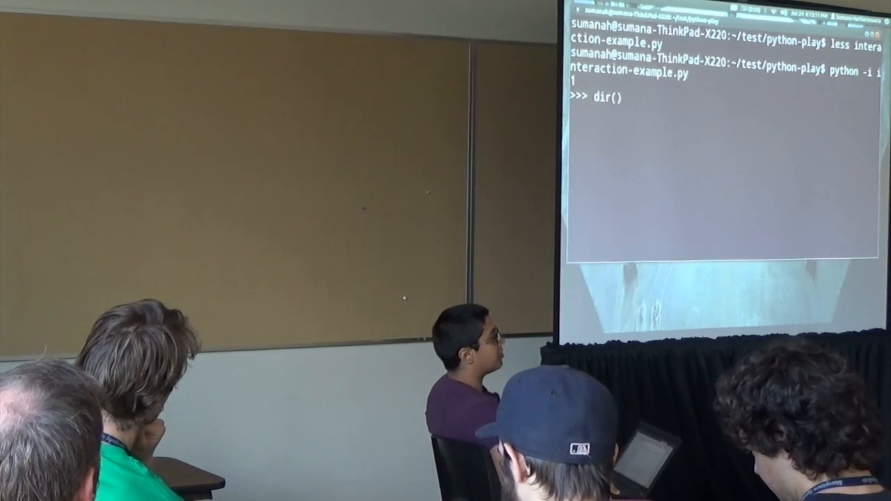
text(toprint)
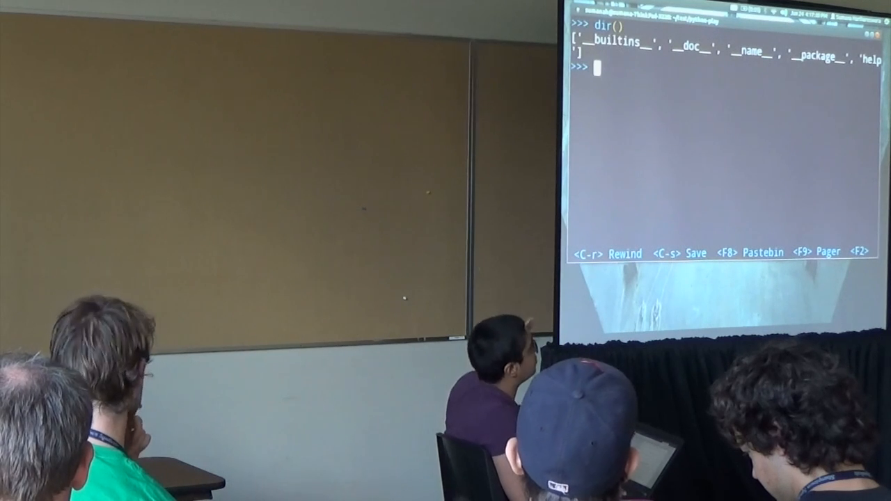
Step: Set a = 1, import sys, view help for sys.path, and list names with dir()
text(a = 1)
text(dir()
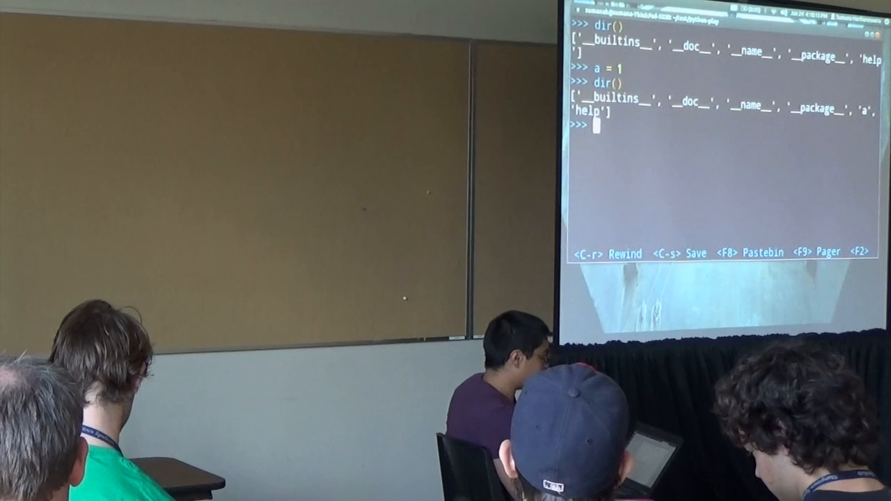
text(import)
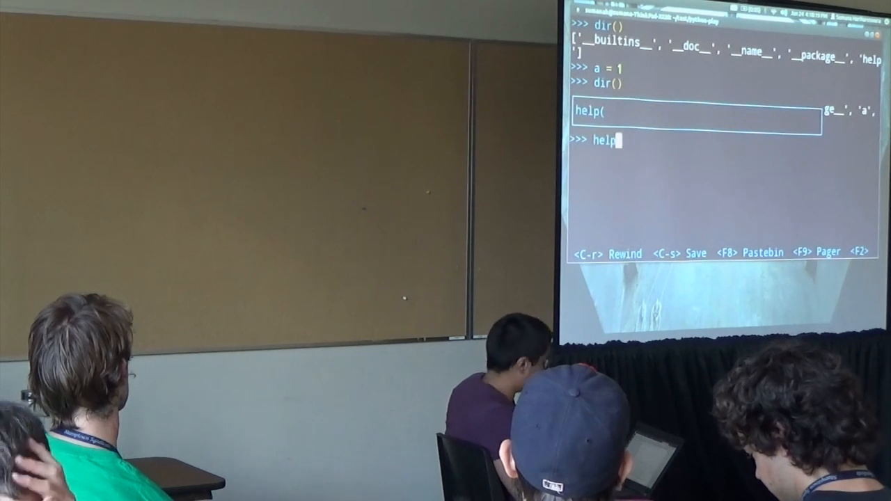
text((sys.path)
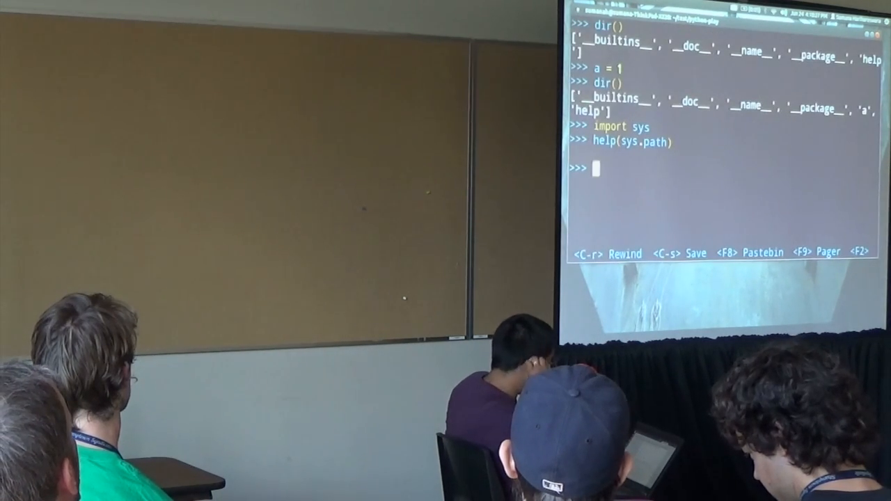
text(dir()
text(import ran)
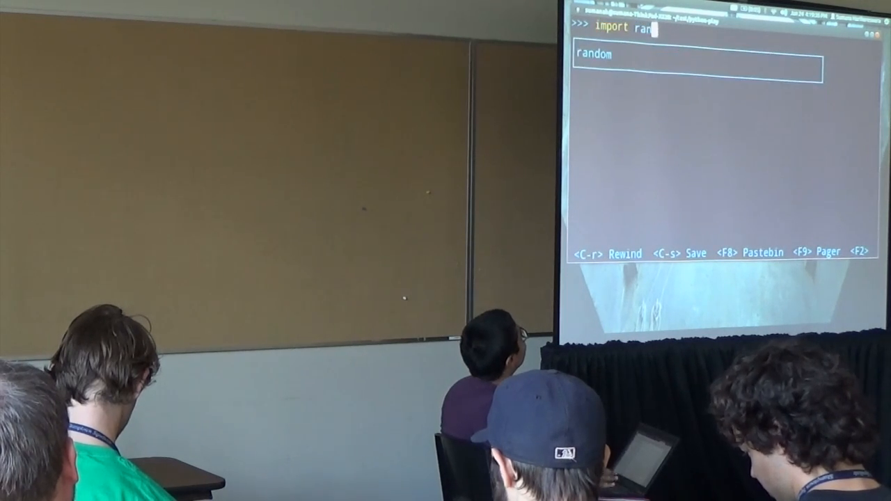
Step: Set a = range(1,15) and begin typing random.choice on it
text(a = range(1,1)
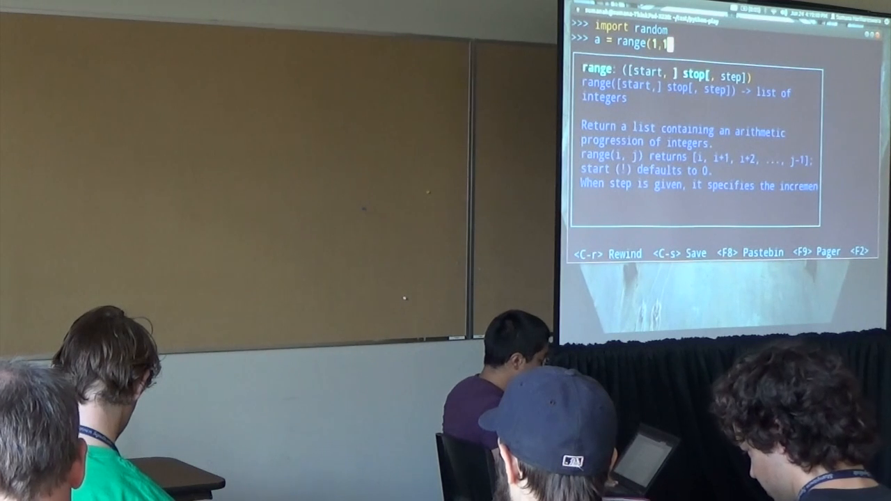
text(5)
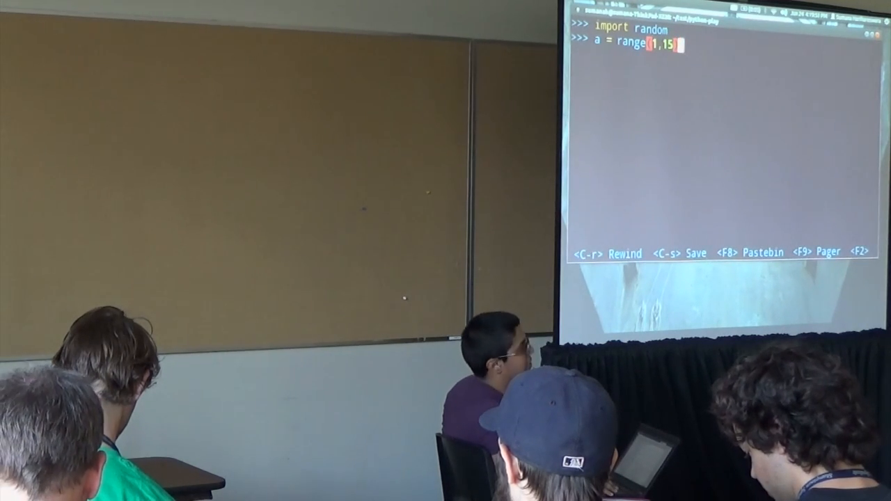
text(random.choice)
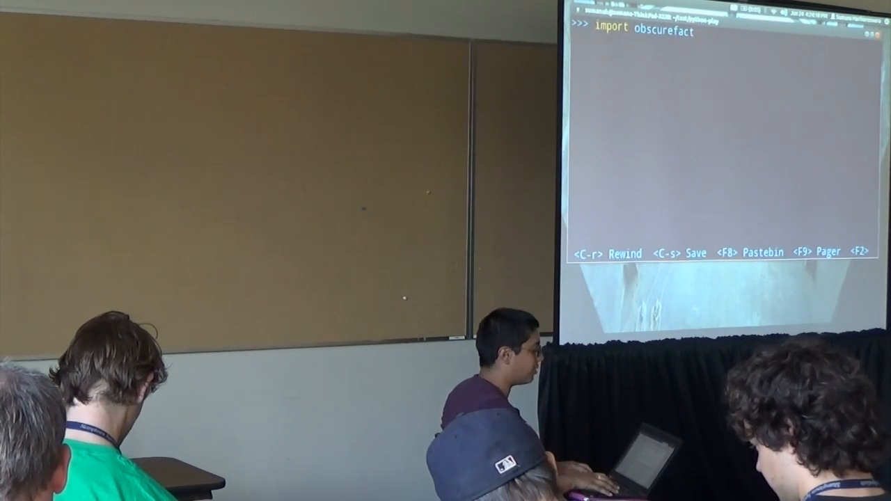
Step: Enter obscurefact.wikipediarecentchange at the bpython prompt
text(obscurefact.wikipediarecentchange)
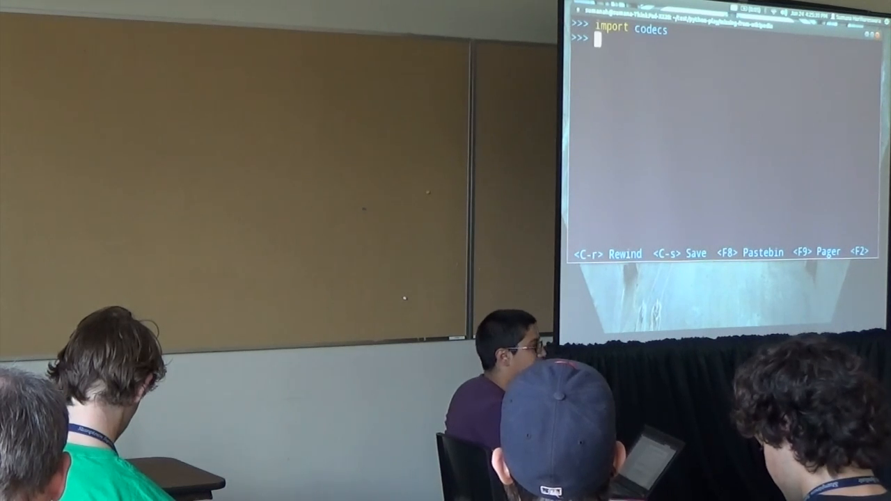
Step: Build namelist from namelist-sample.txt in a with open(...) as f block, then print namelist
text(with open("namelist-sample.txt","r") as f:)
text(namelist = [line.strip('\n') for line in)
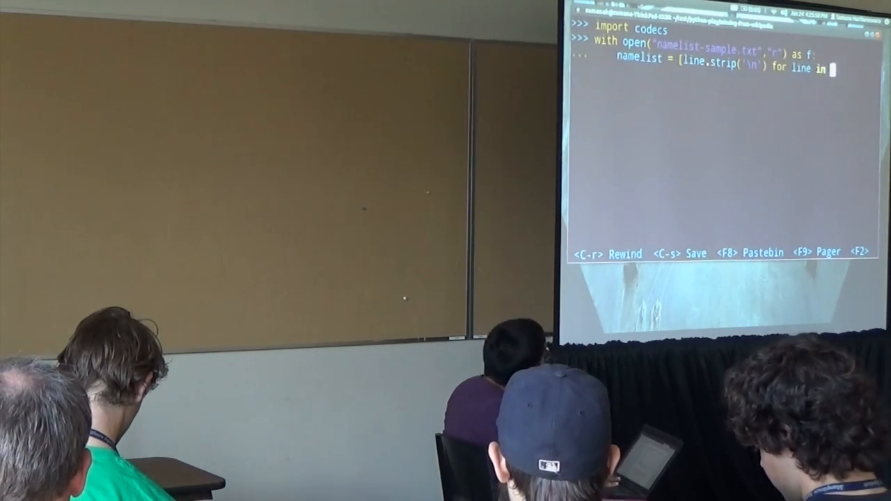
text(f)
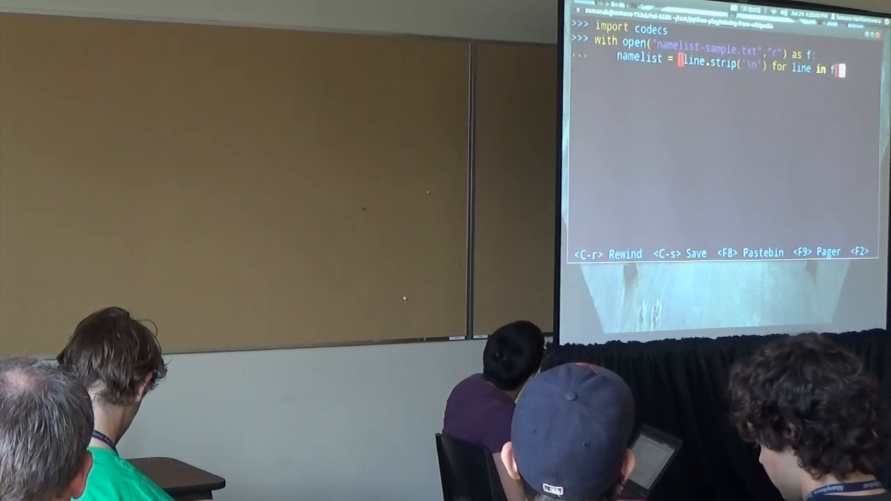
text(print namelist)
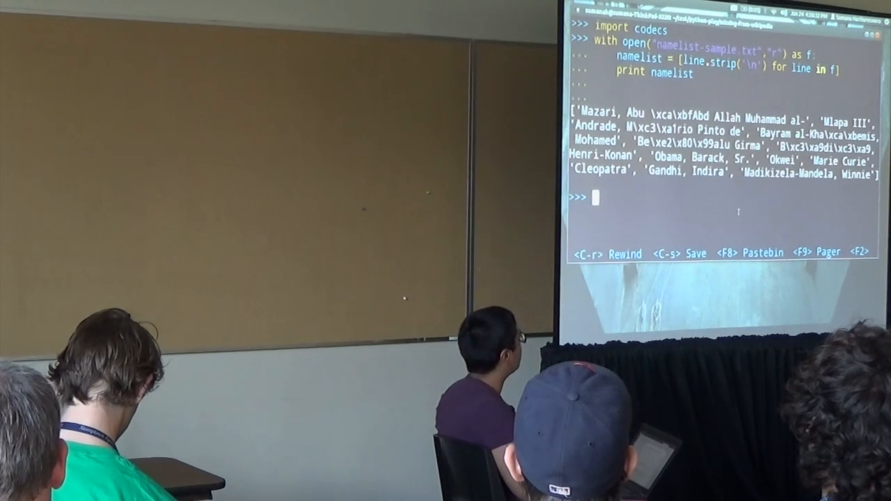
Step: Retype the namelist list comprehension over f from the utf-8 codecs.open block
text(namelist = [line.strip('\n') for line in)
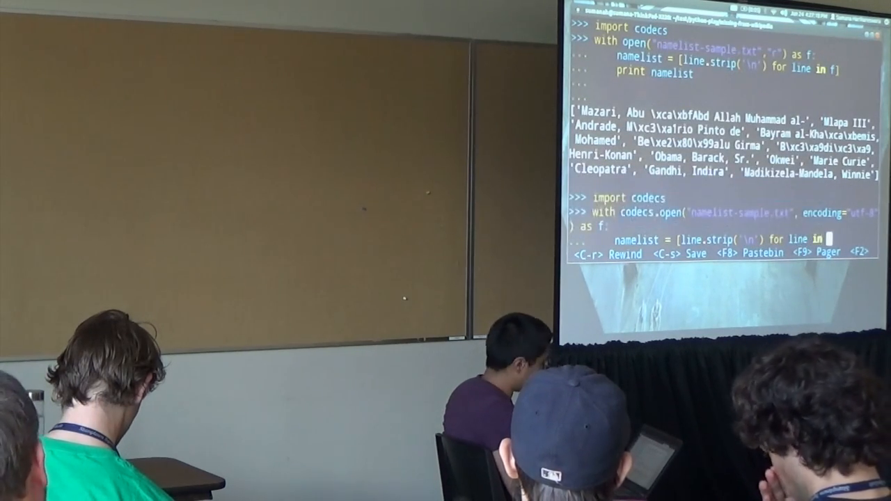
text(f)
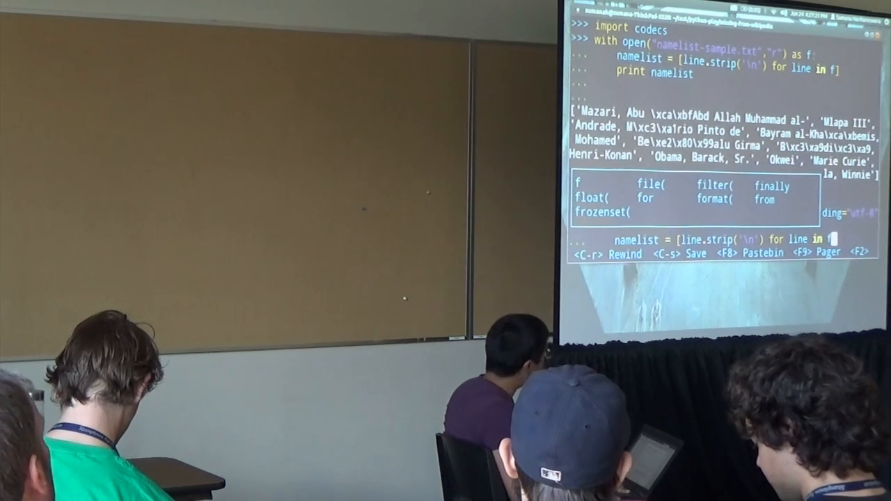